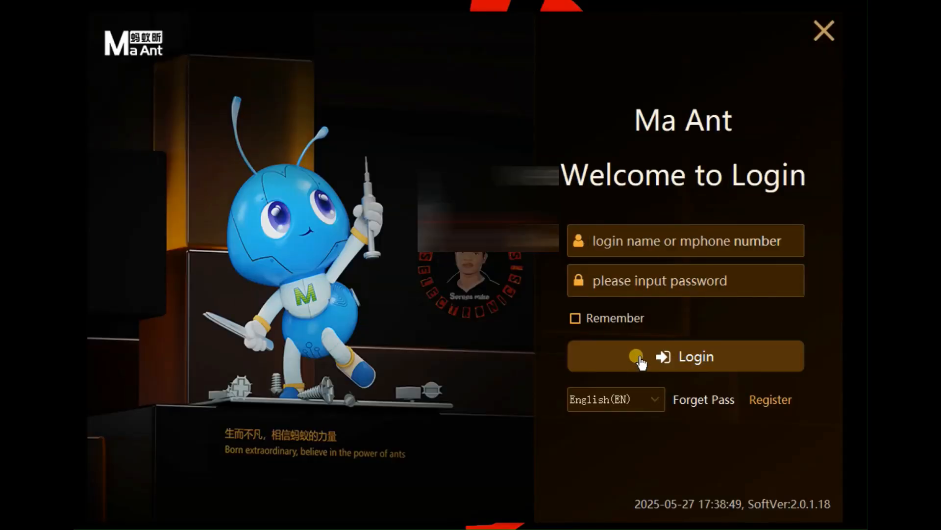
Bring up the Register dialog from the link below the Login button
left_click(771, 400)
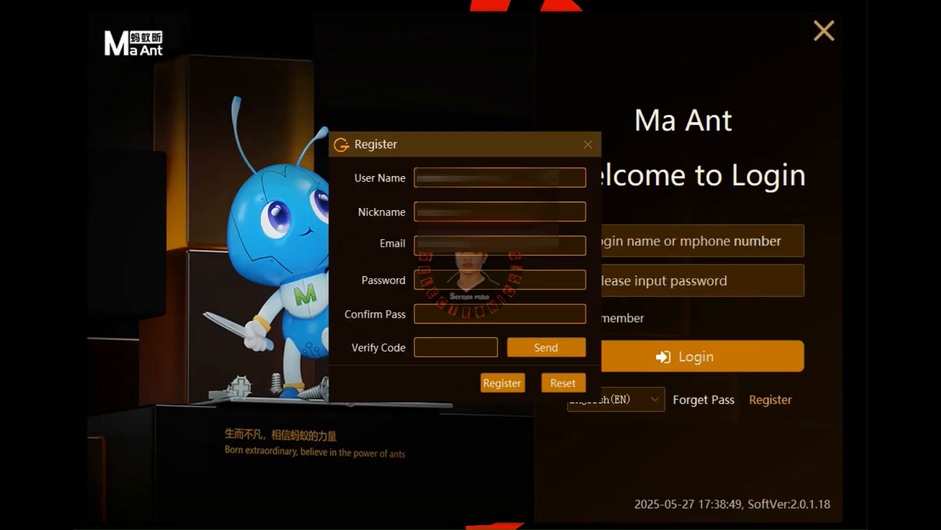
Enter the new account's password in both the Password and Confirm Pass fields
left_click(499, 212)
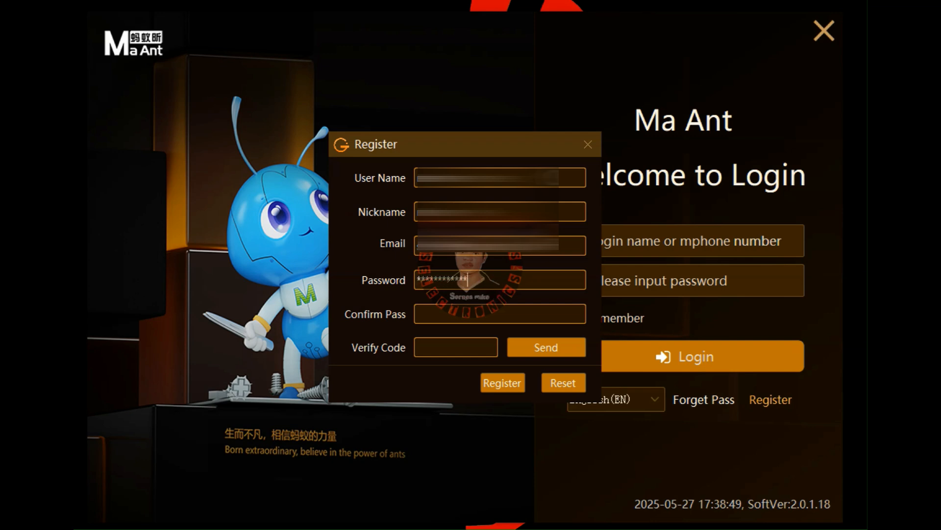
type("*")
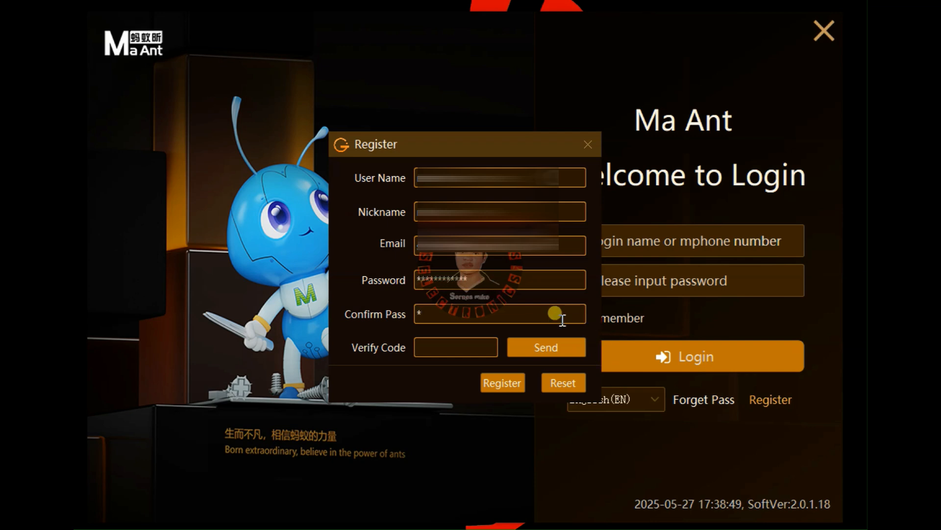
type("**********")
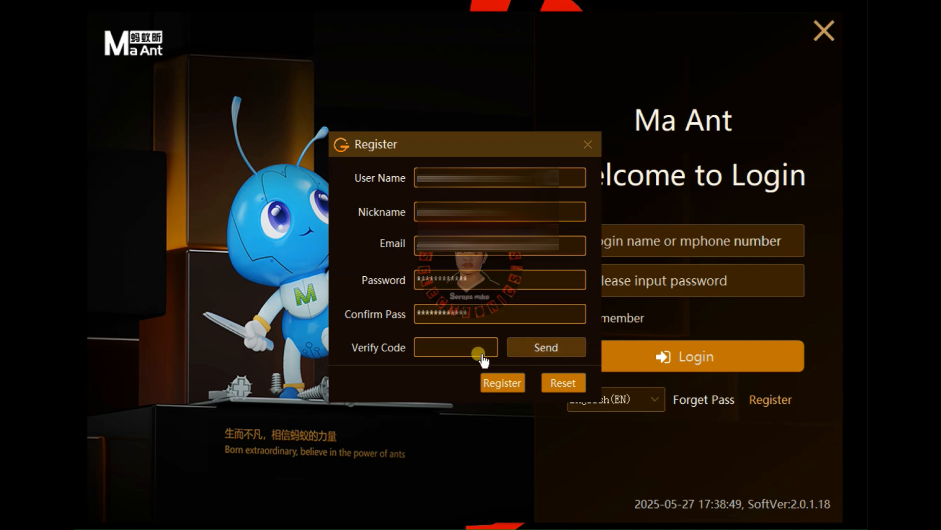
left_click(545, 347)
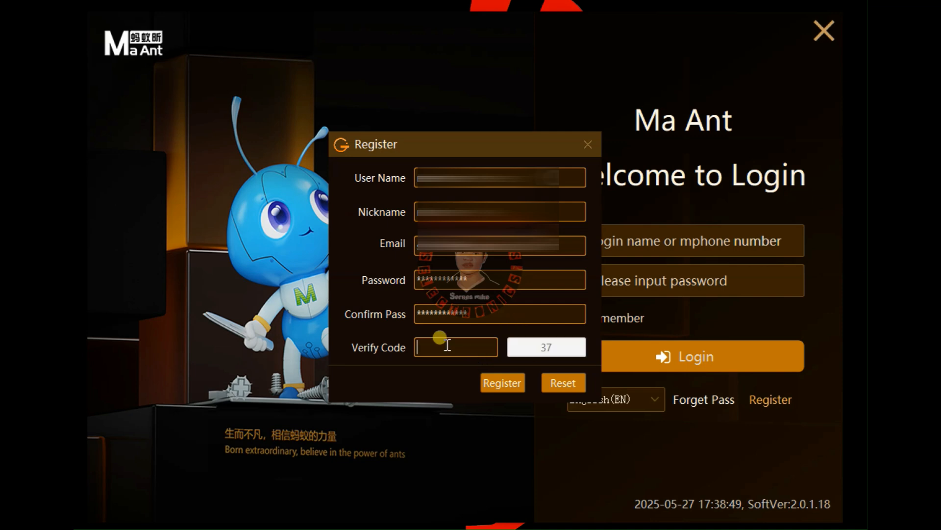
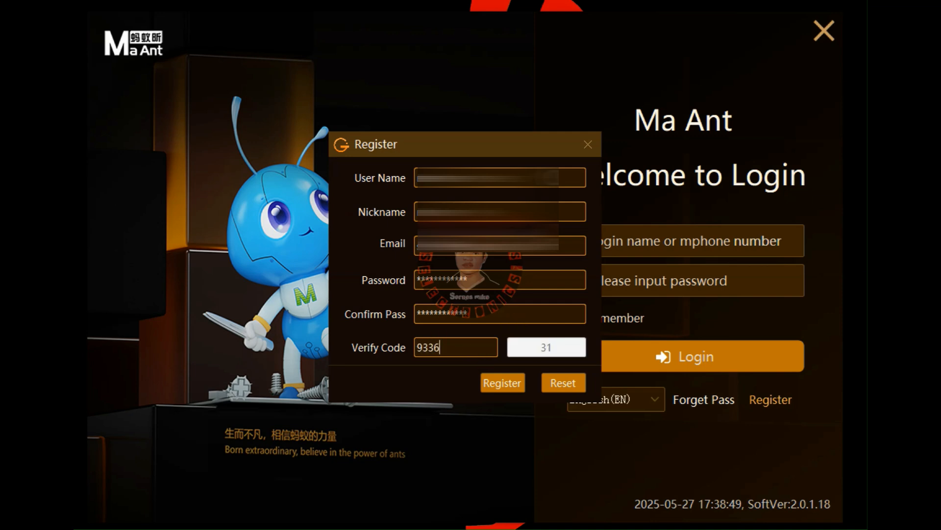
left_click(503, 382)
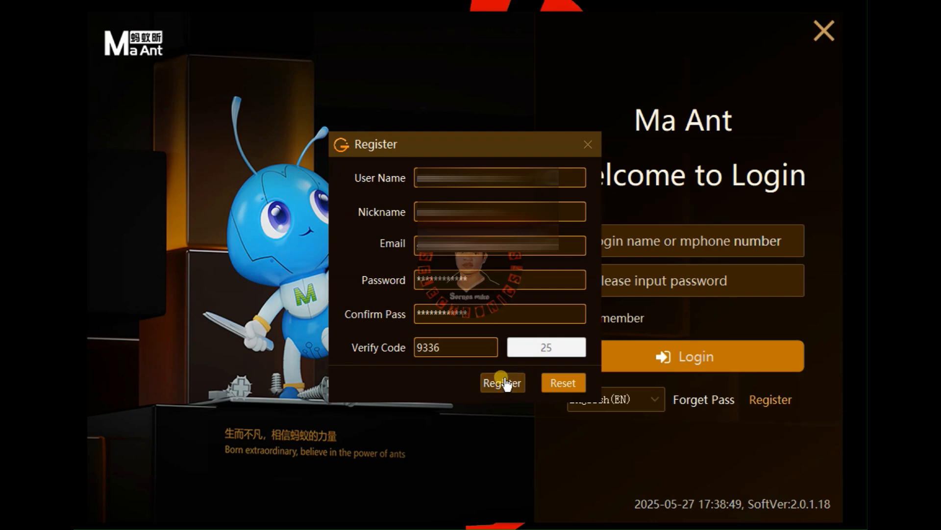
left_click(504, 381)
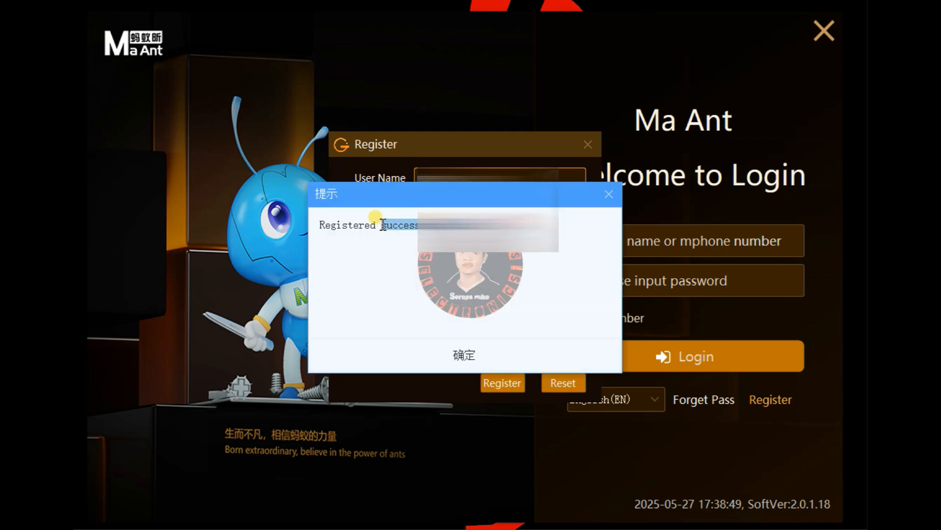
left_click(464, 355)
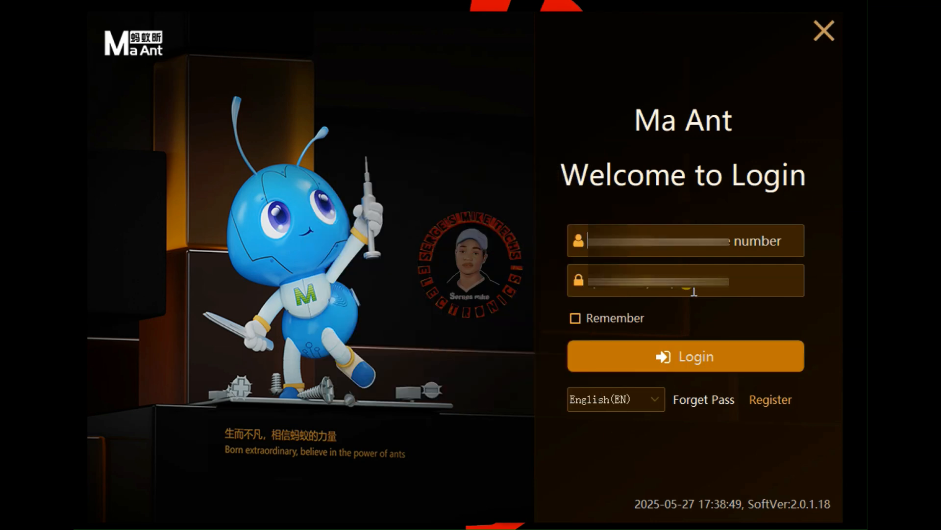